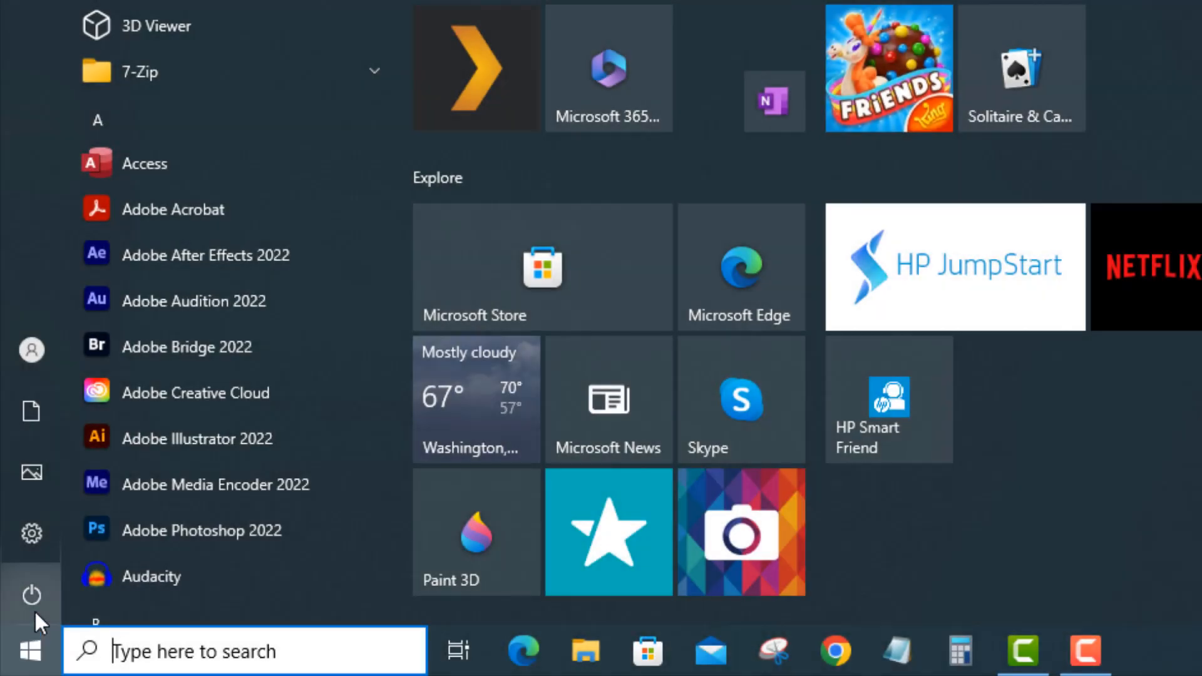
Restart the computer from the Start menu's Power options.
{"action": "left_click", "coordinate": [30, 596]}
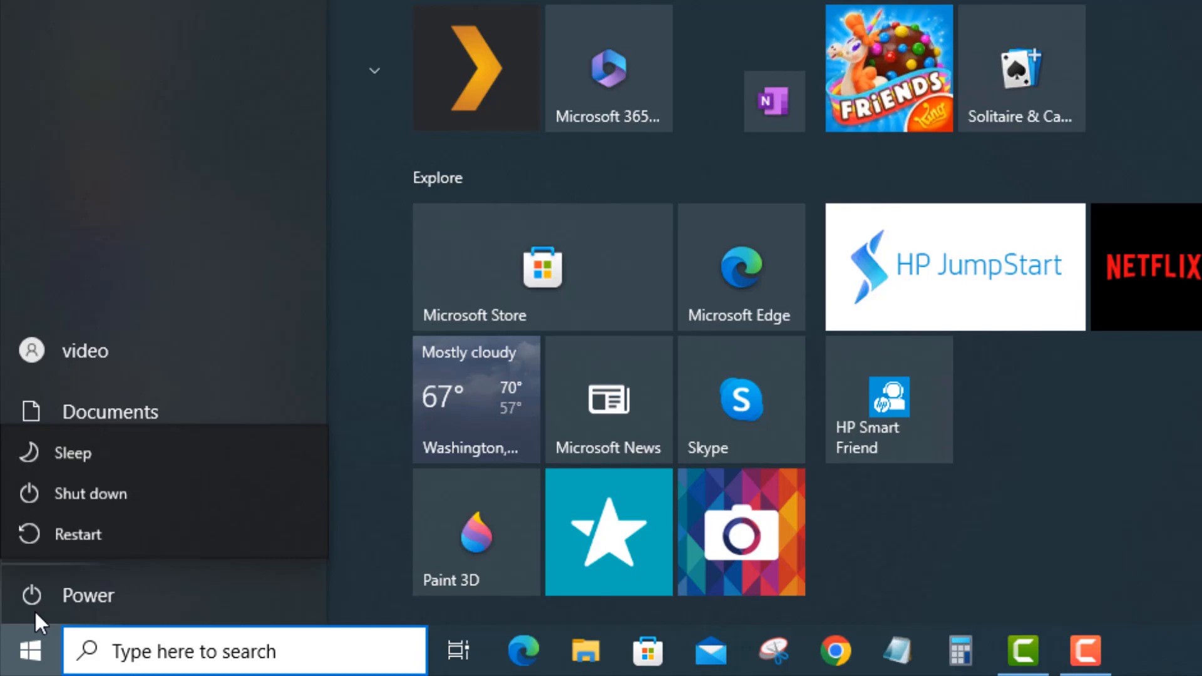
{"action": "mouse_move", "coordinate": [122, 537]}
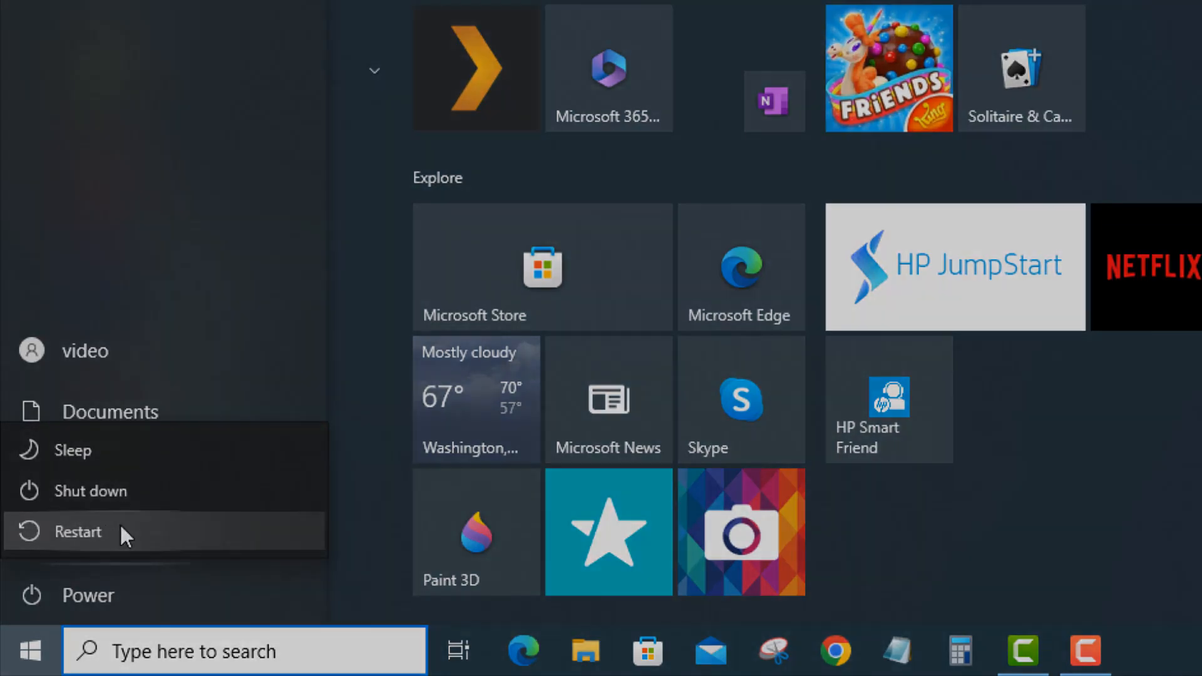
{"action": "left_click", "coordinate": [77, 532]}
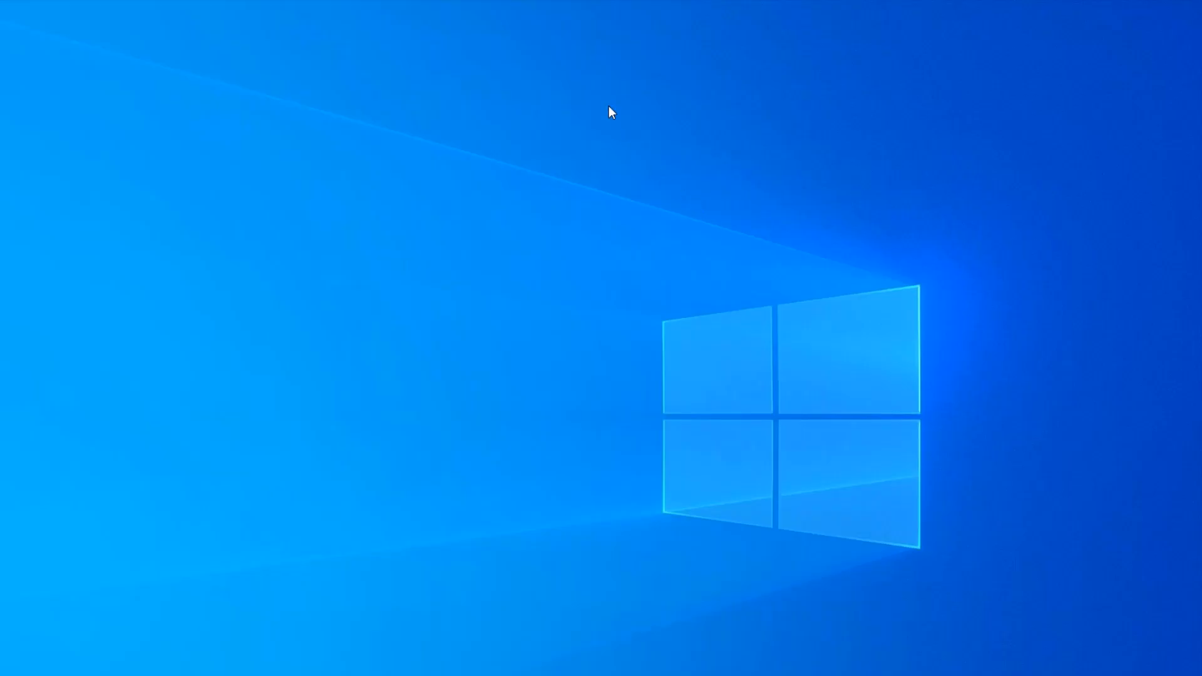
{"action": "mouse_move", "coordinate": [614, 109]}
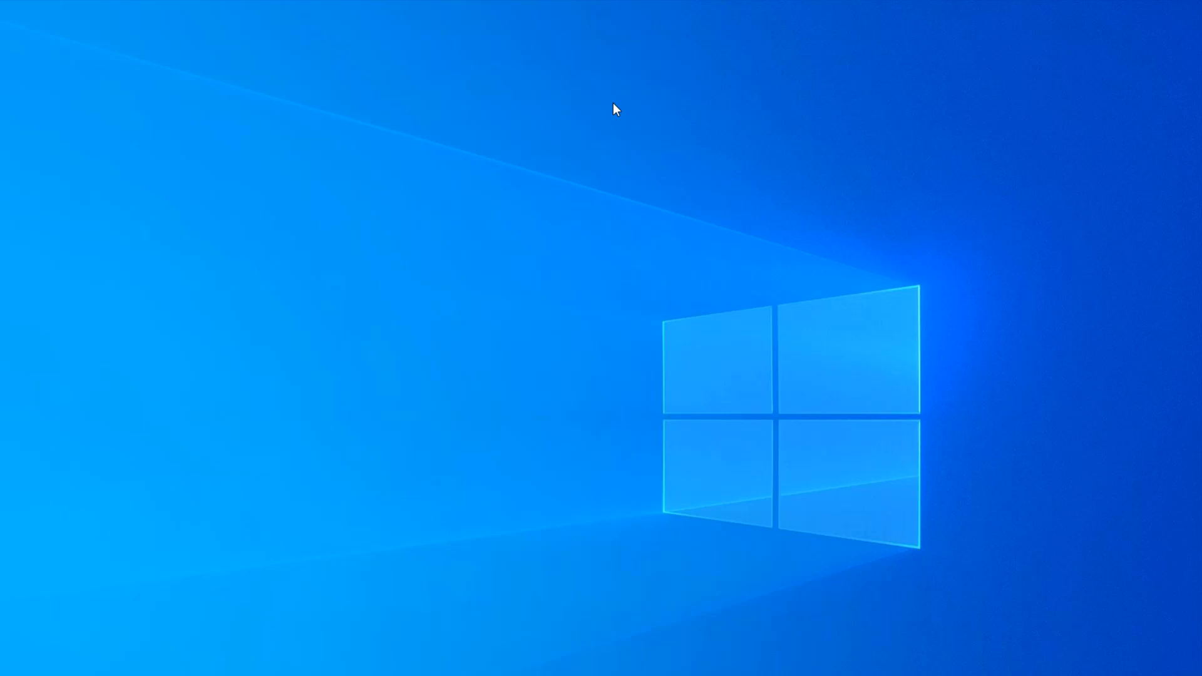
Start a new shortcut from the desktop's New > Shortcut option.
{"action": "right_click", "coordinate": [615, 111]}
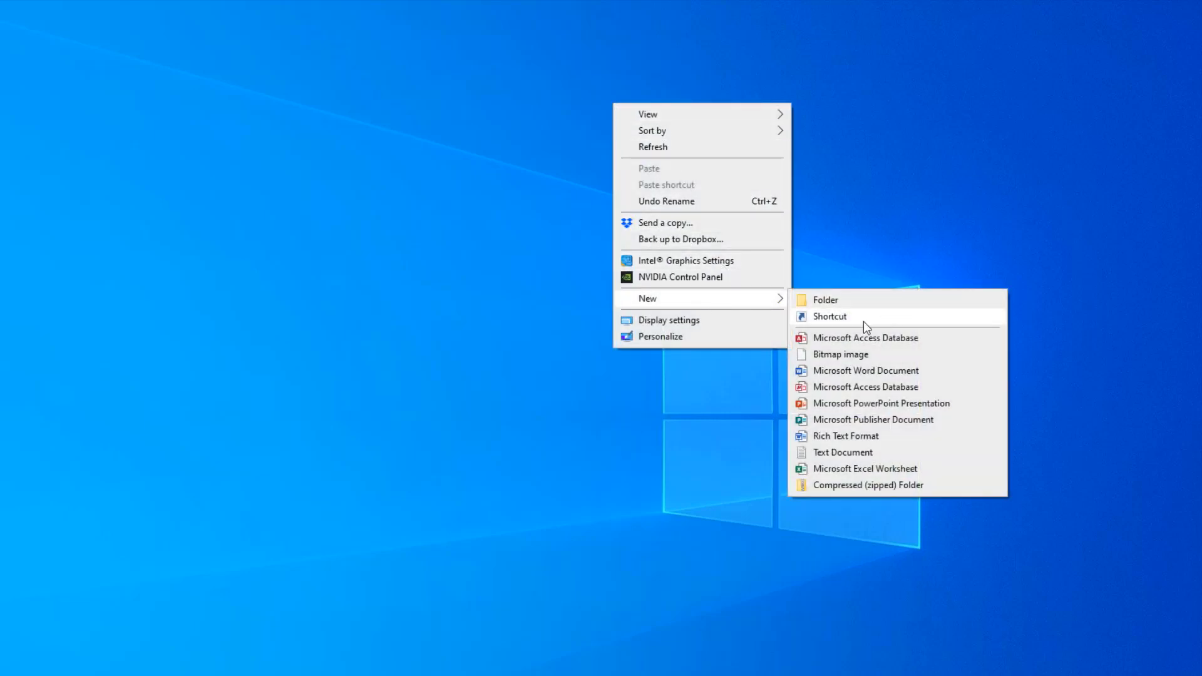
{"action": "left_click", "coordinate": [829, 316]}
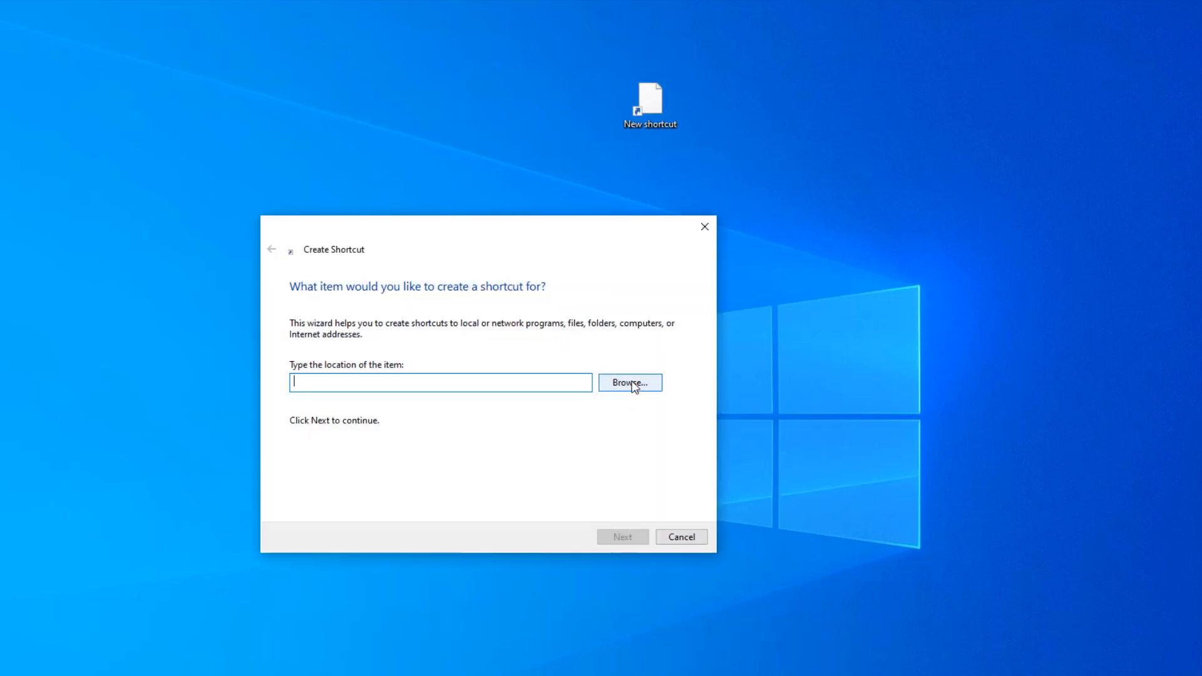
{"action": "mouse_move", "coordinate": [527, 374]}
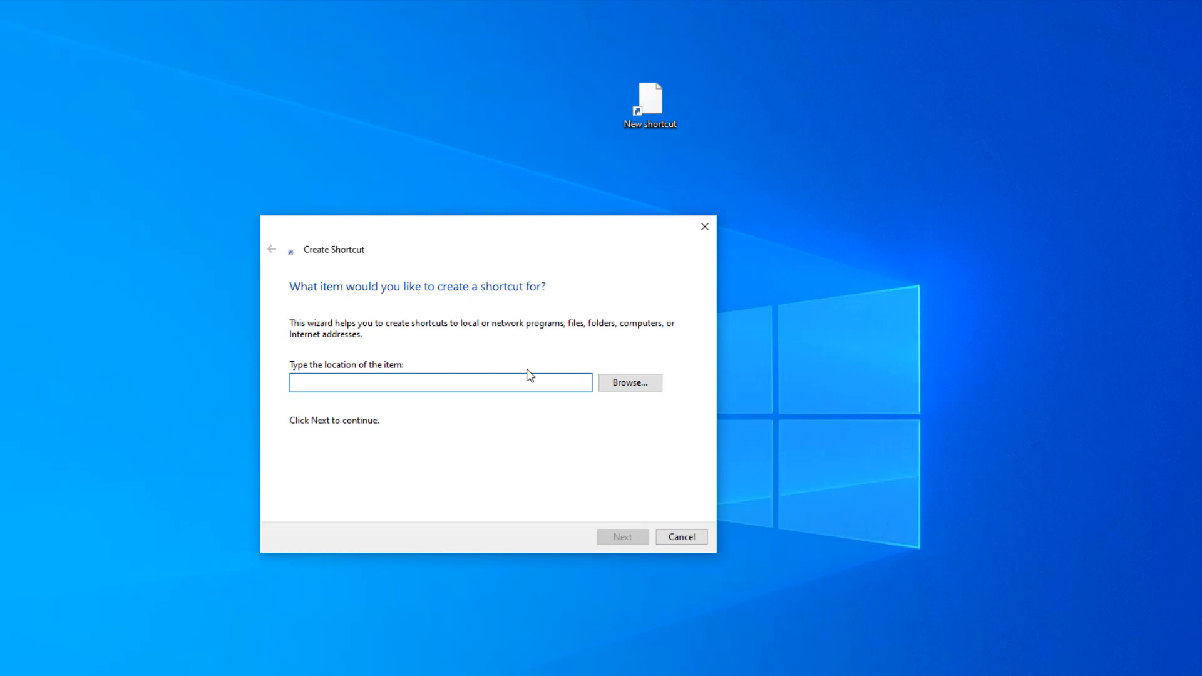
Set the shortcut's target to shutdown -r -t 30 and continue to naming.
{"action": "type", "text": "shutdown -r"}
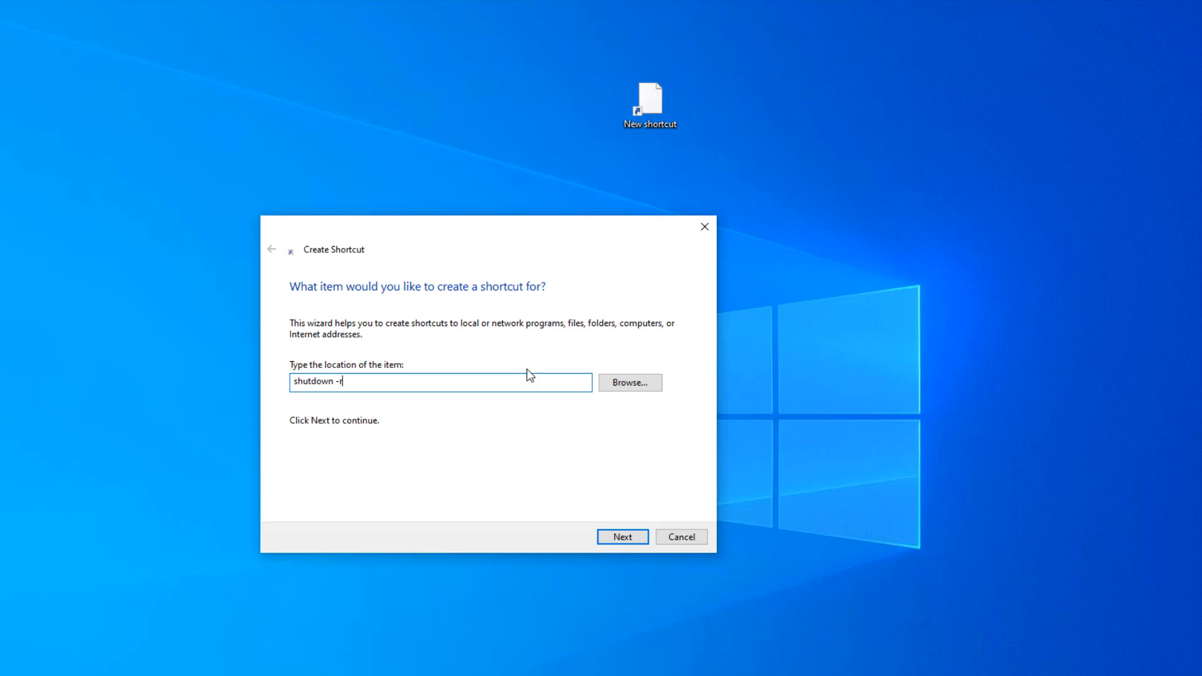
{"action": "type", "text": "-"}
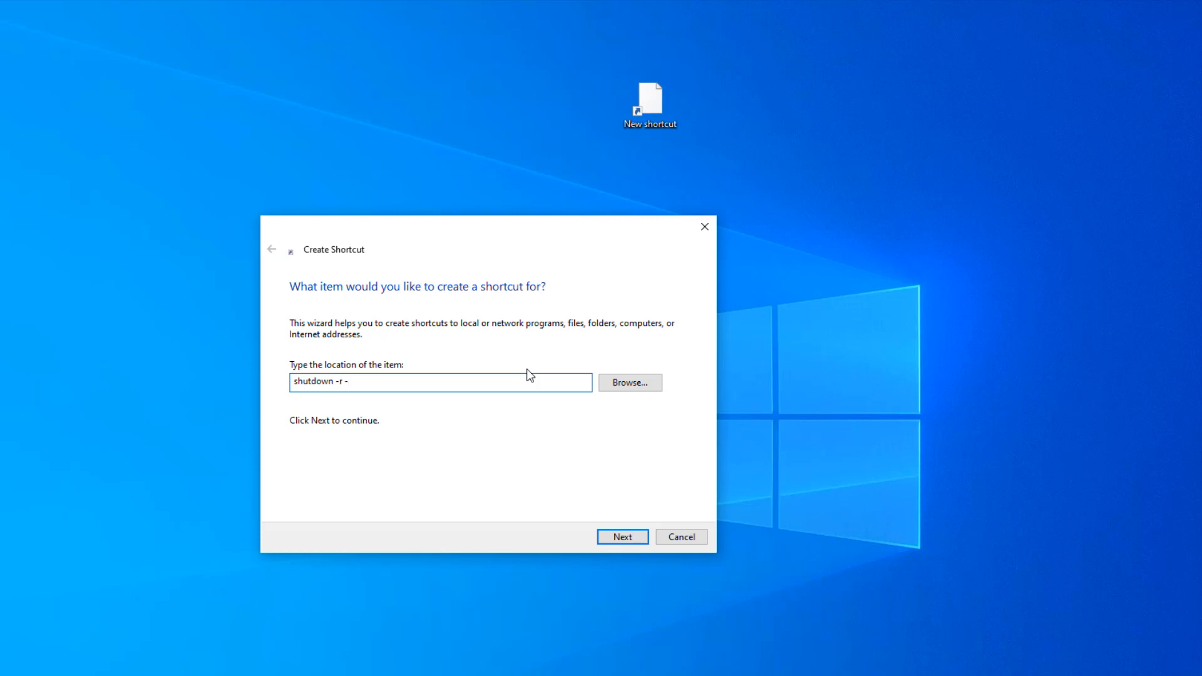
{"action": "type", "text": "t"}
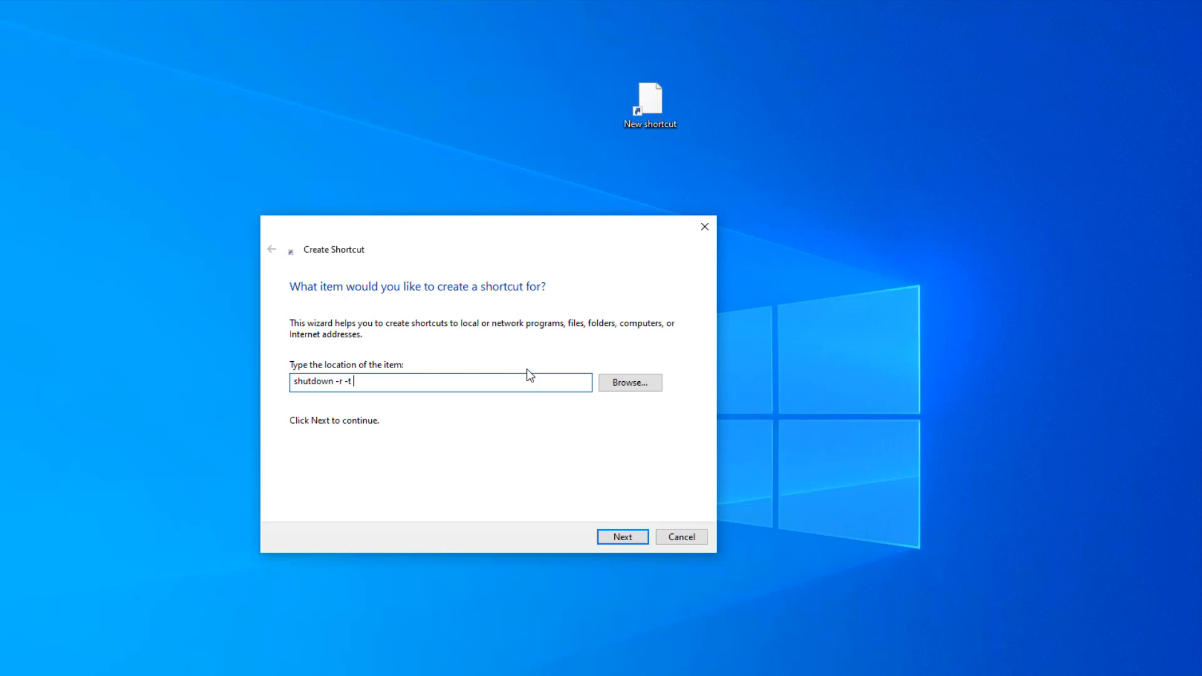
{"action": "type", "text": "30"}
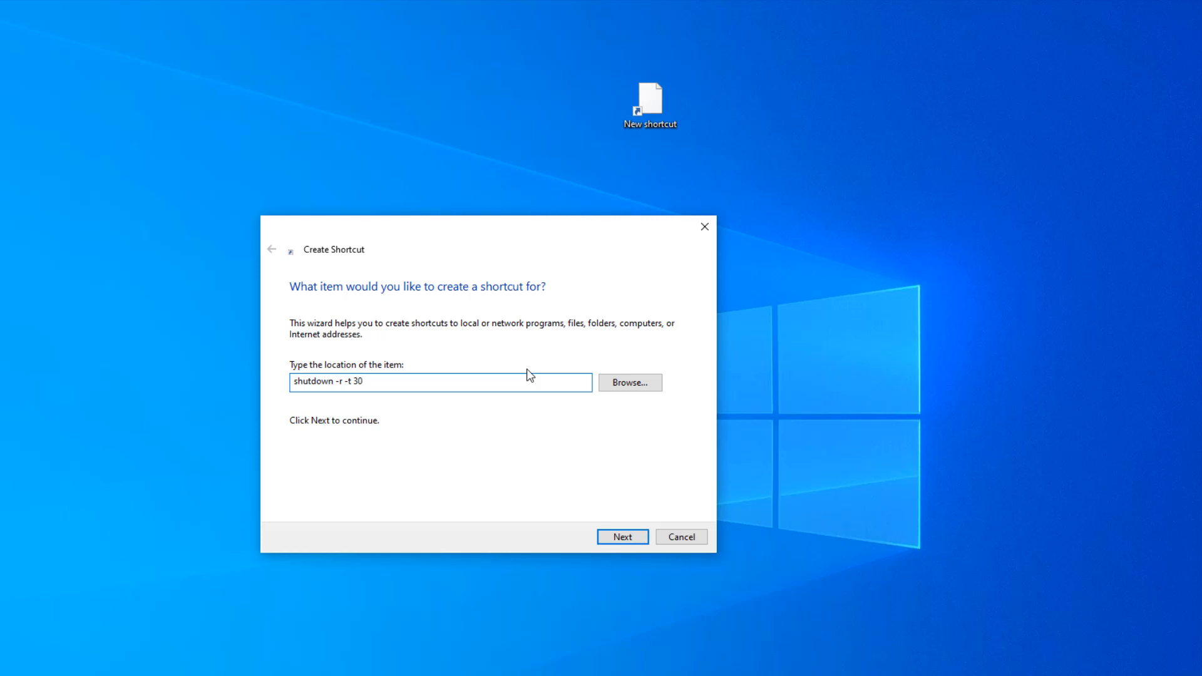
{"action": "key", "text": "Backspace"}
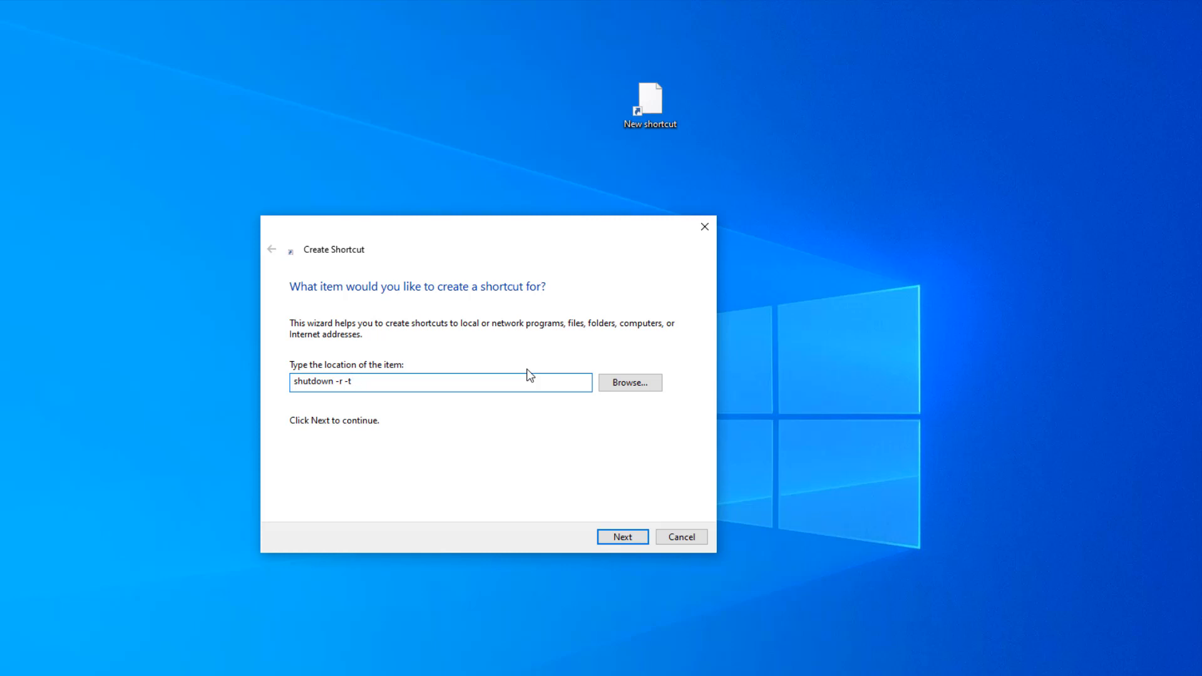
{"action": "type", "text": "30"}
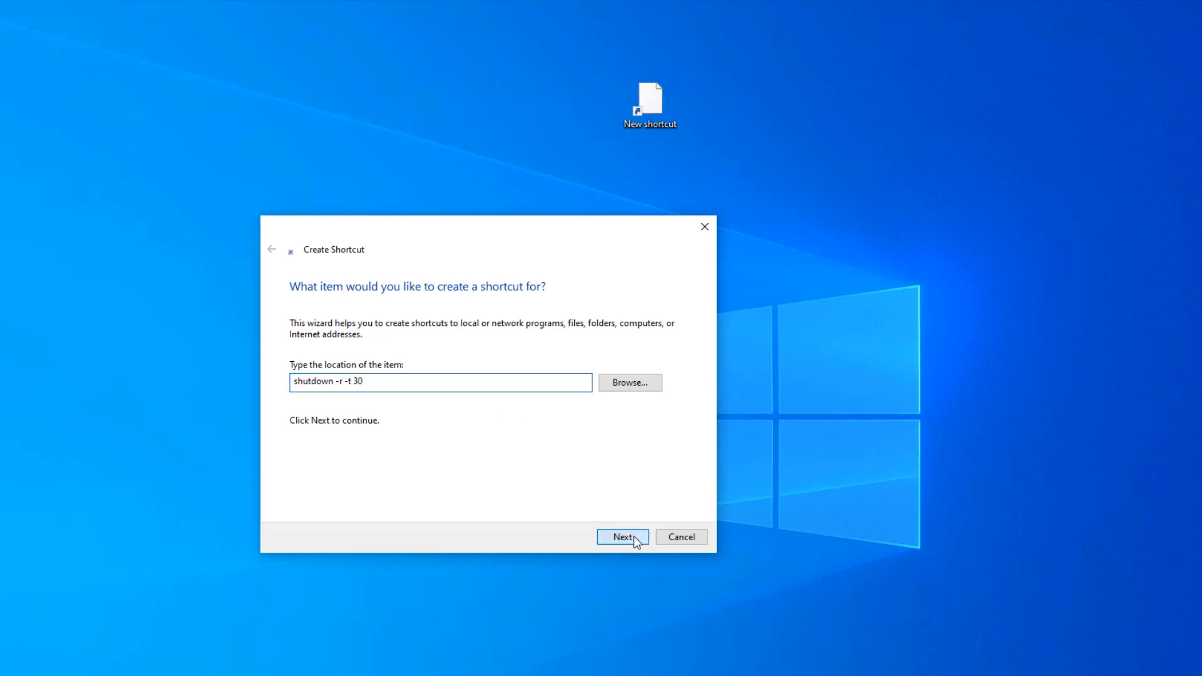
{"action": "left_click", "coordinate": [622, 537]}
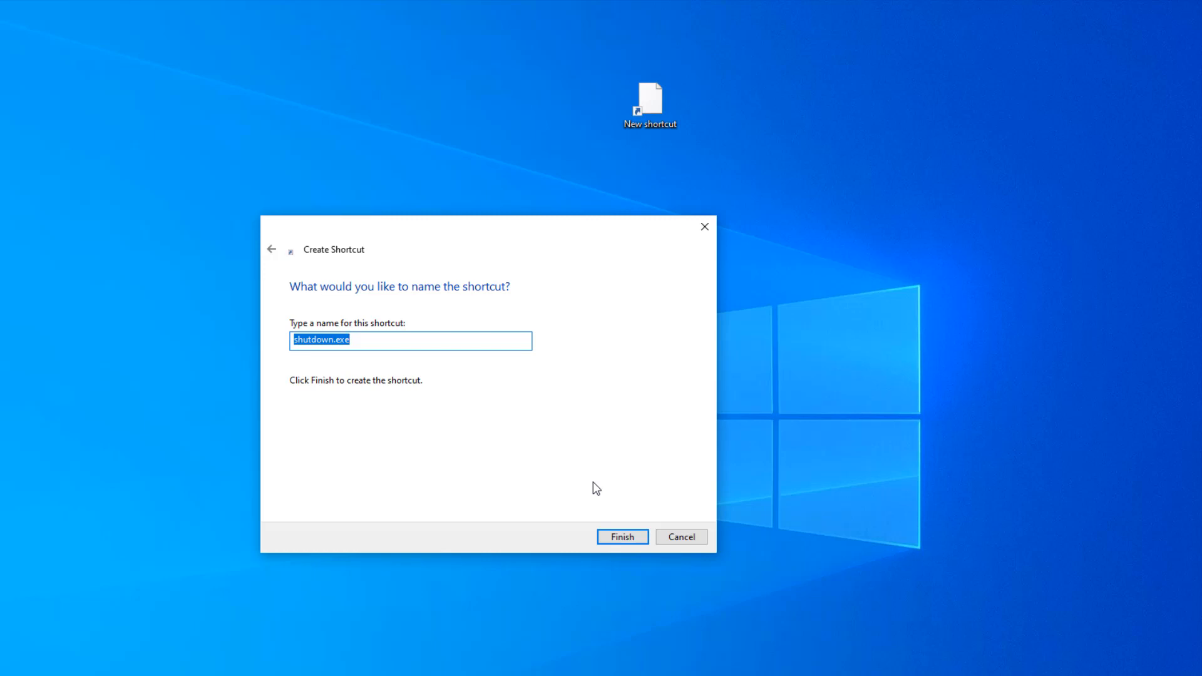
Name the shortcut Reboot and finish creating it.
{"action": "type", "text": "Reboot"}
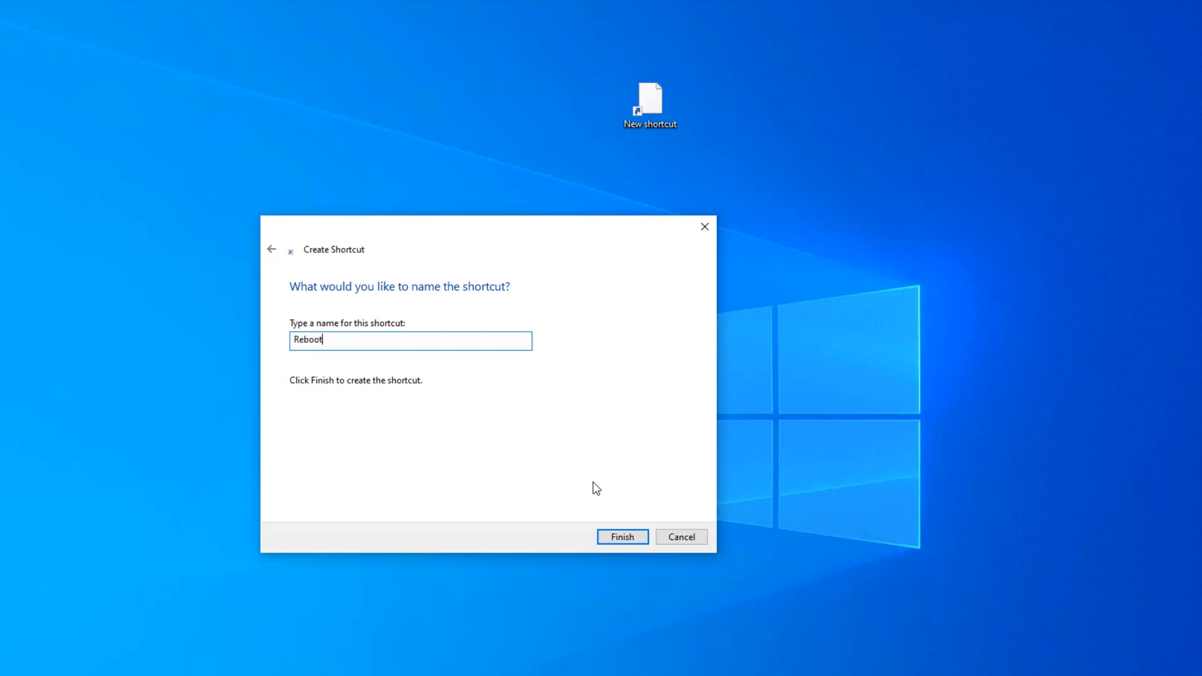
{"action": "left_click", "coordinate": [622, 537]}
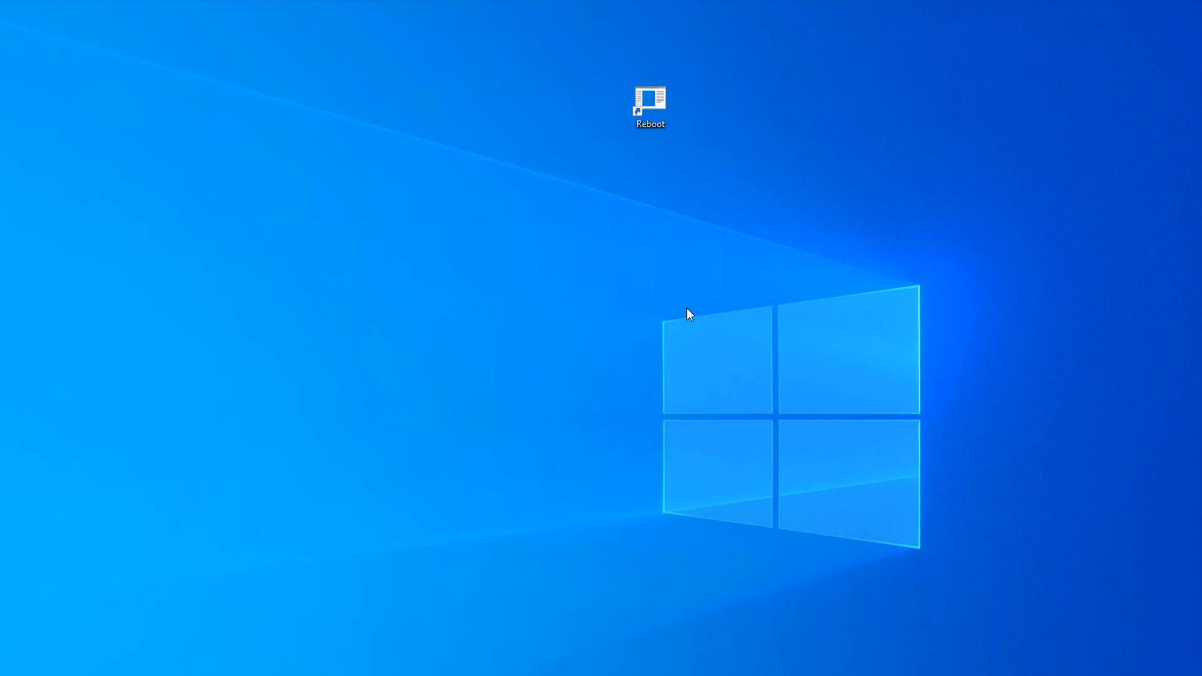
Give the Reboot shortcut a clock icon through its Properties, dismissing the no-icons warning.
{"action": "left_click", "coordinate": [650, 103]}
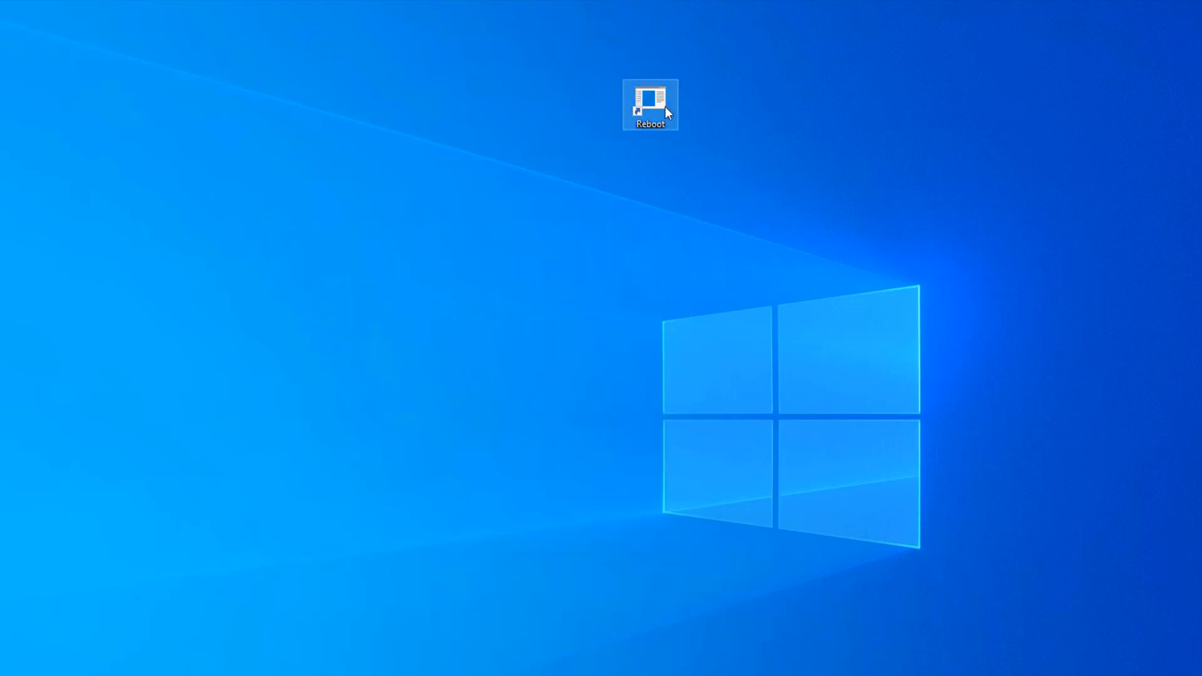
{"action": "right_click", "coordinate": [650, 104]}
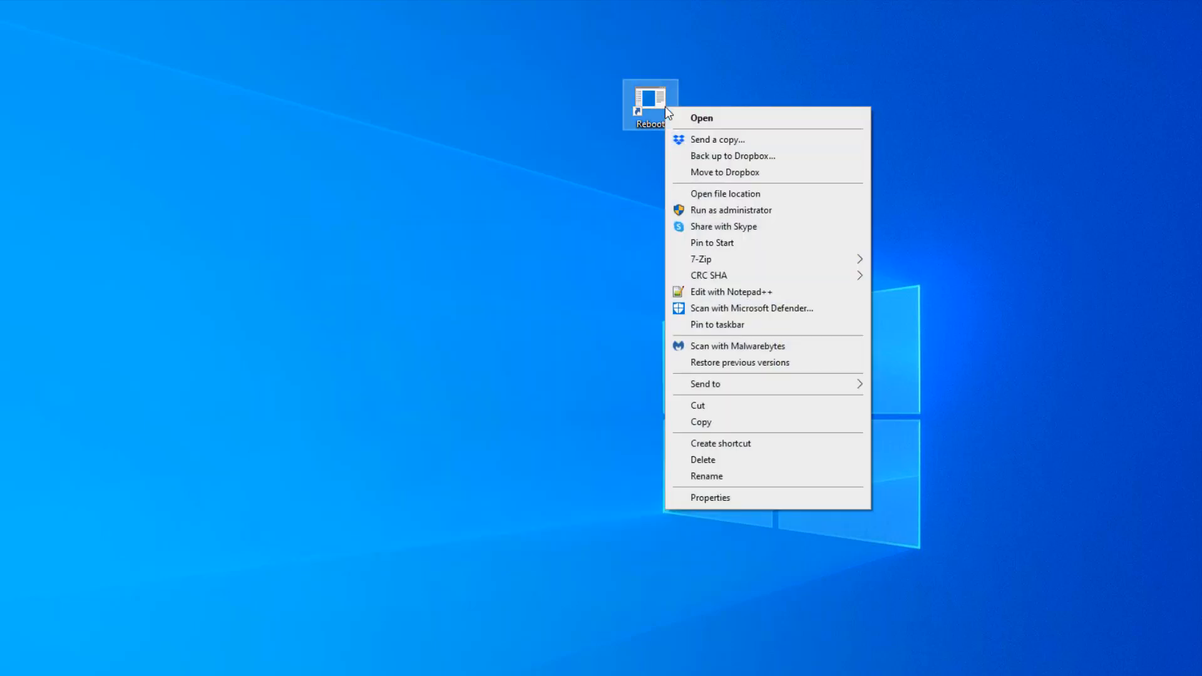
{"action": "mouse_move", "coordinate": [732, 497]}
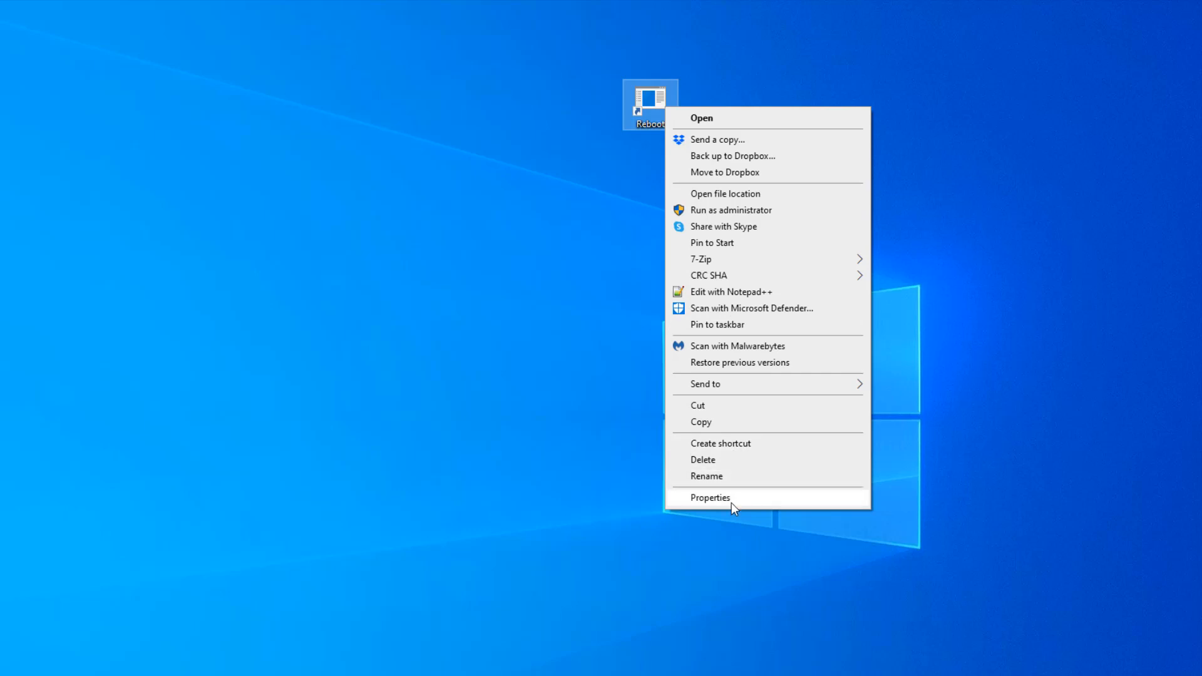
{"action": "left_click", "coordinate": [710, 497]}
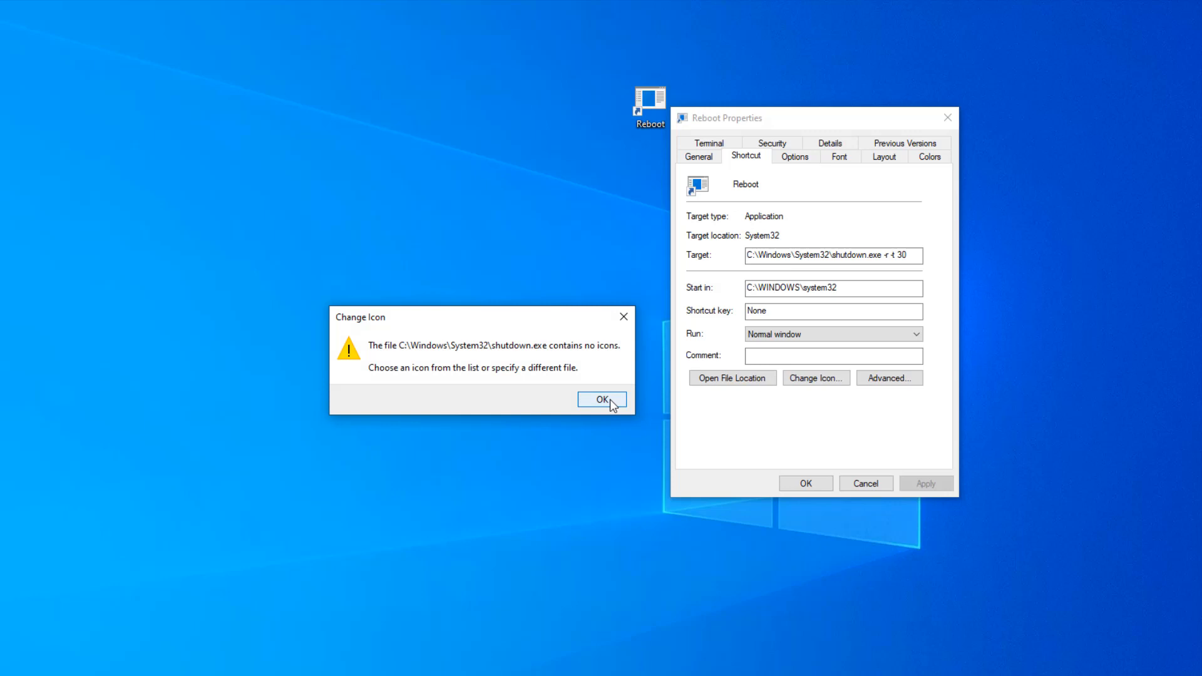
{"action": "left_click", "coordinate": [601, 400]}
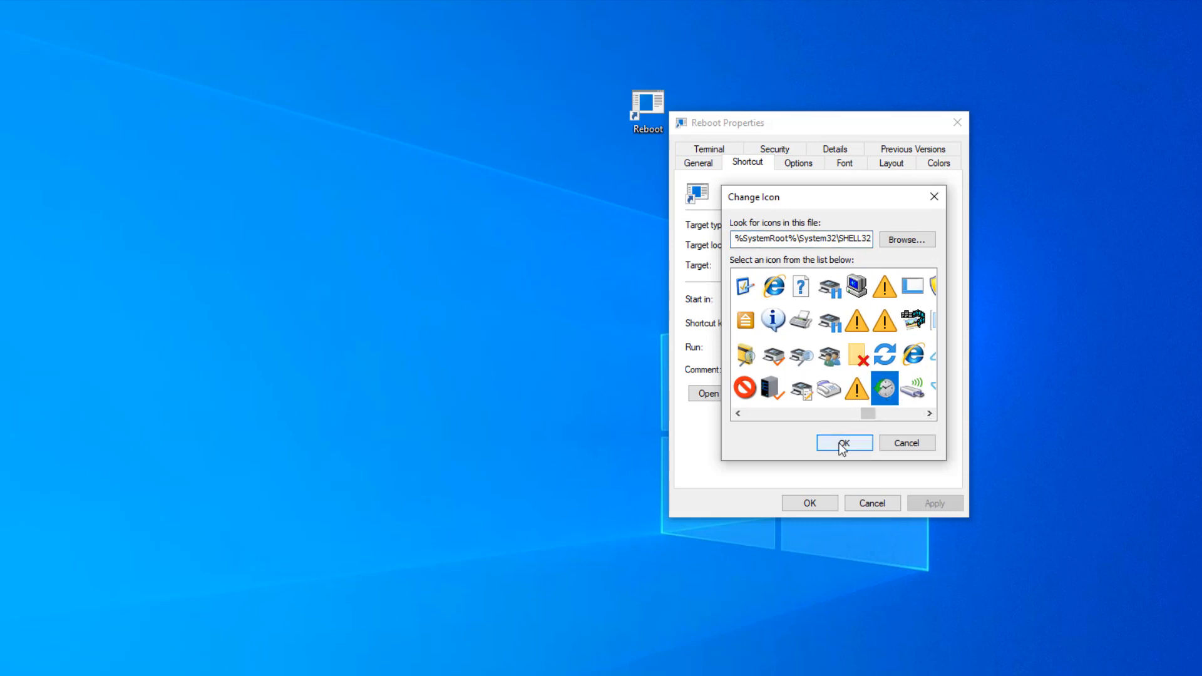
{"action": "left_click", "coordinate": [843, 443]}
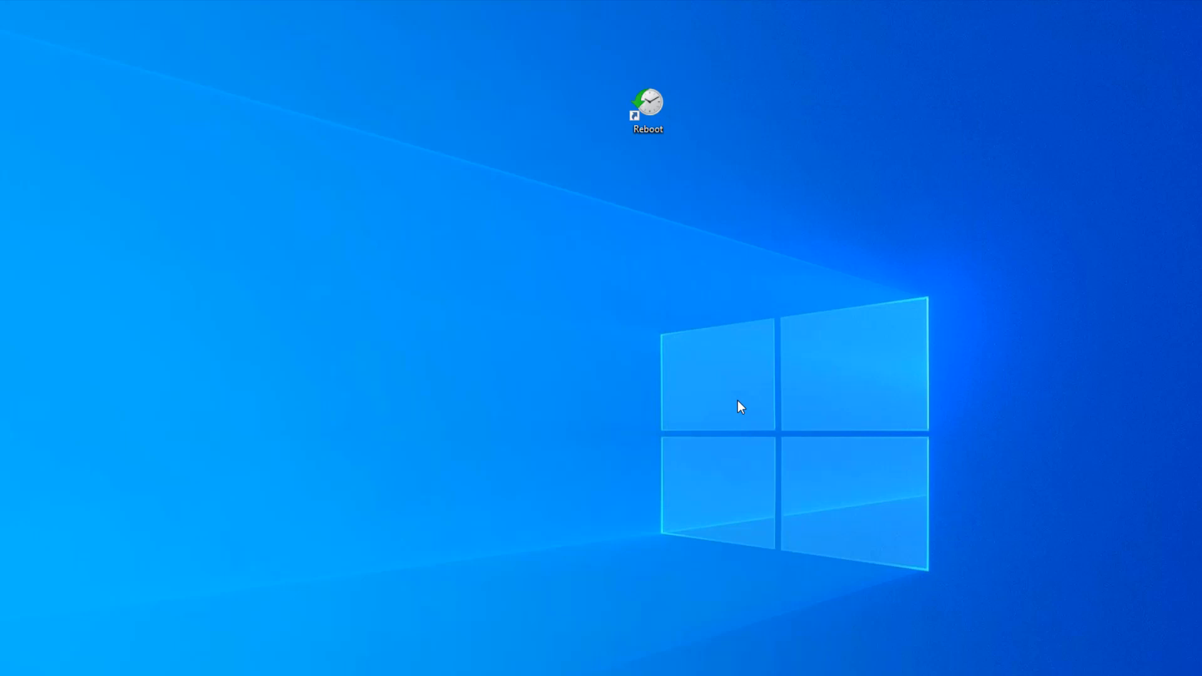
{"action": "mouse_move", "coordinate": [769, 226]}
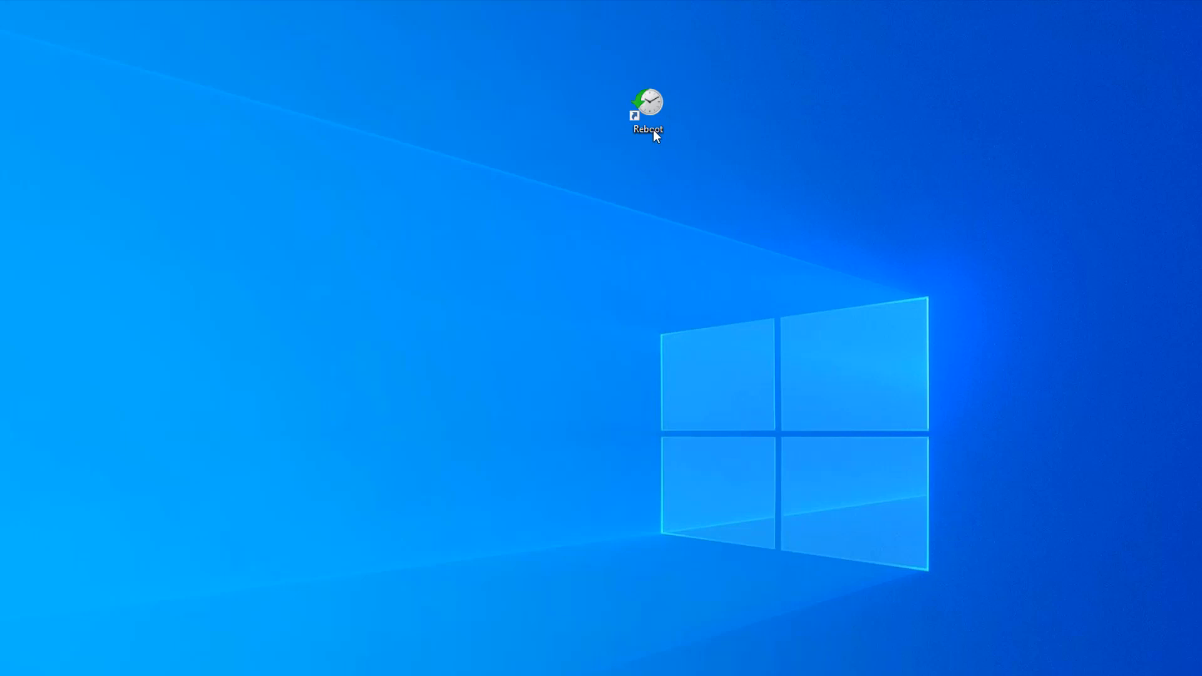
Run the Reboot shortcut, triggering the 30-second restart notice.
{"action": "left_click", "coordinate": [646, 107]}
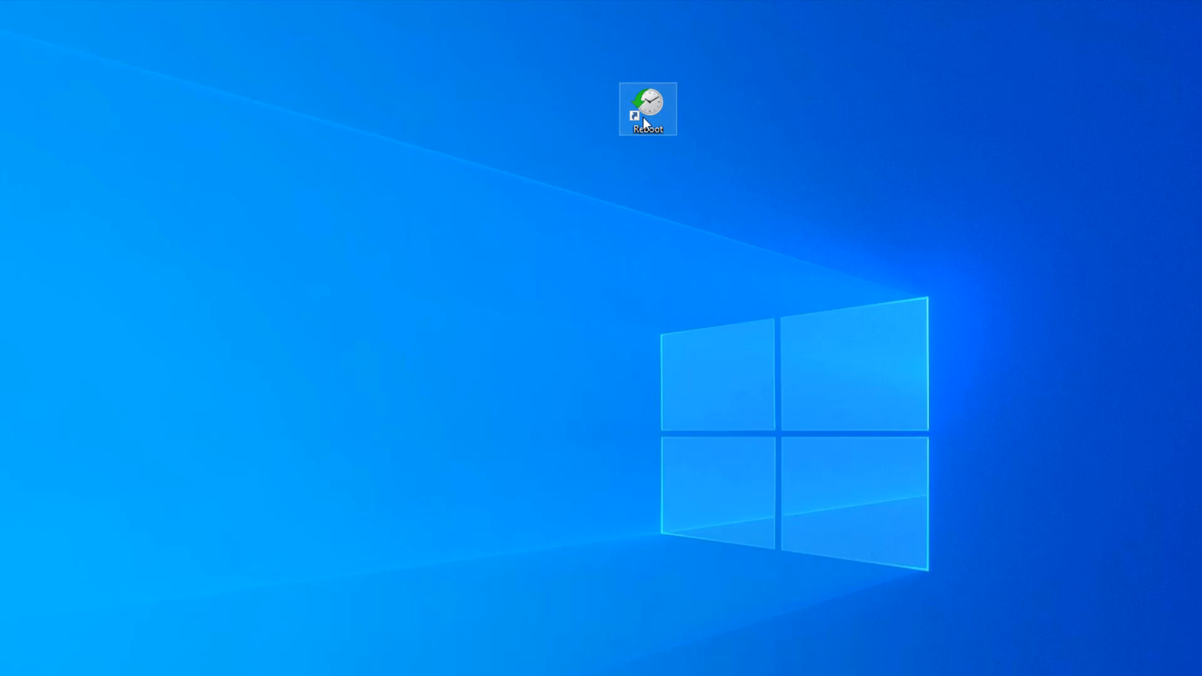
{"action": "double_click", "coordinate": [646, 108]}
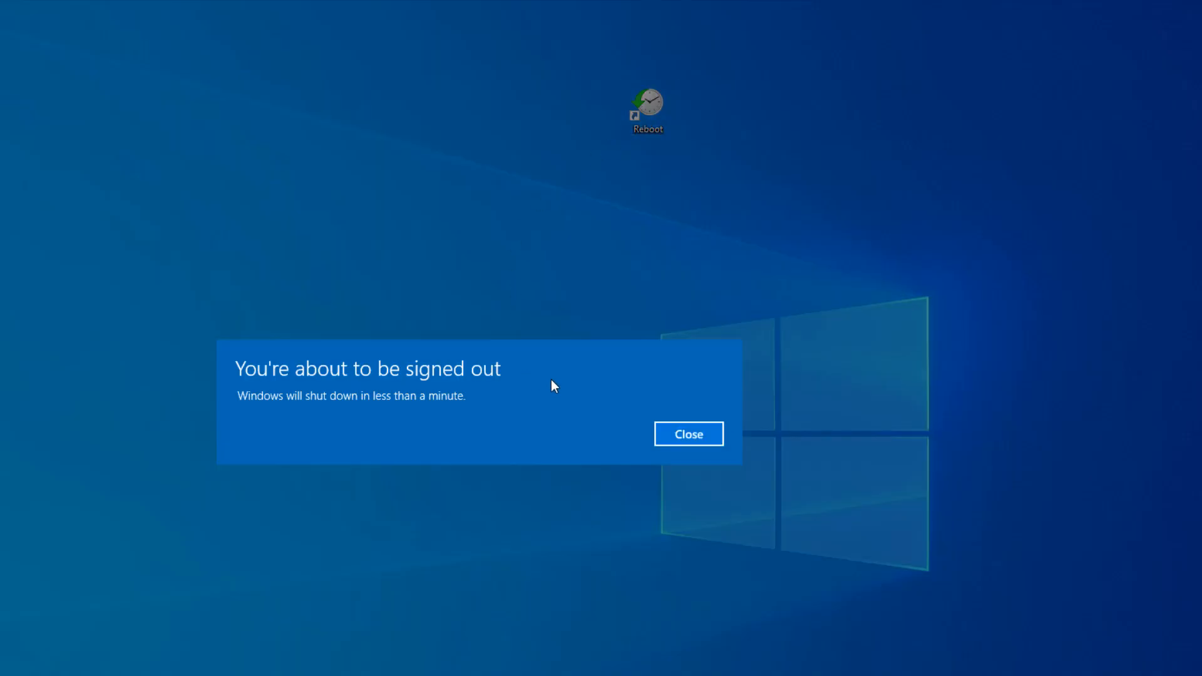
{"action": "mouse_move", "coordinate": [650, 397]}
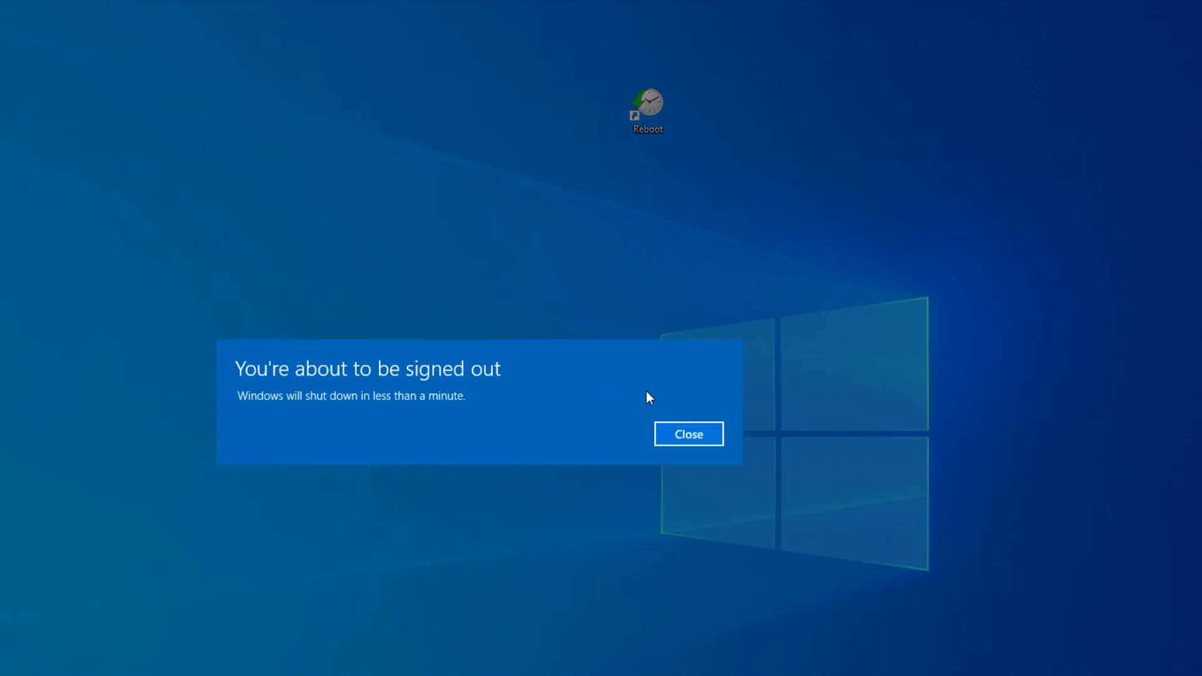